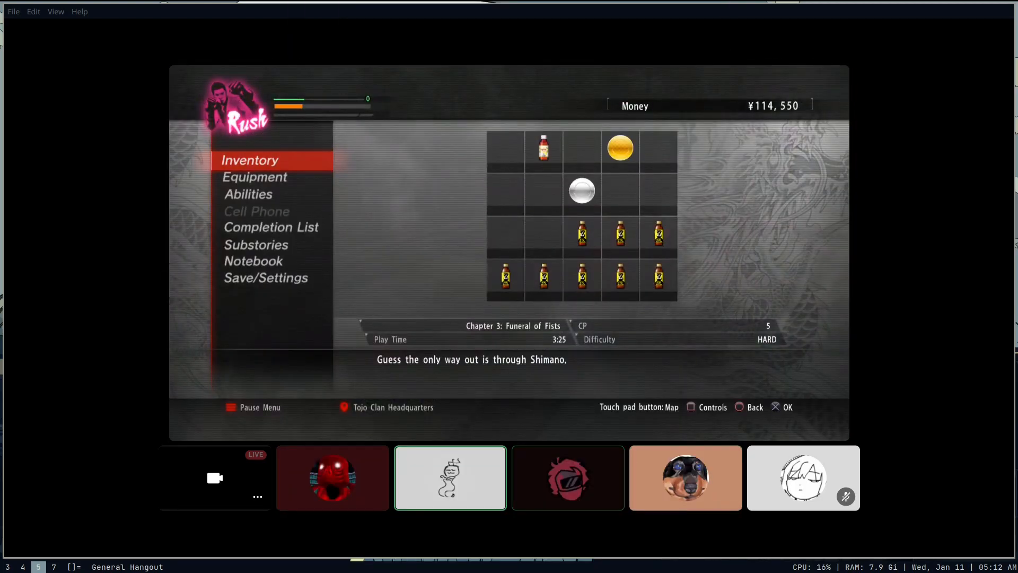
click(249, 160)
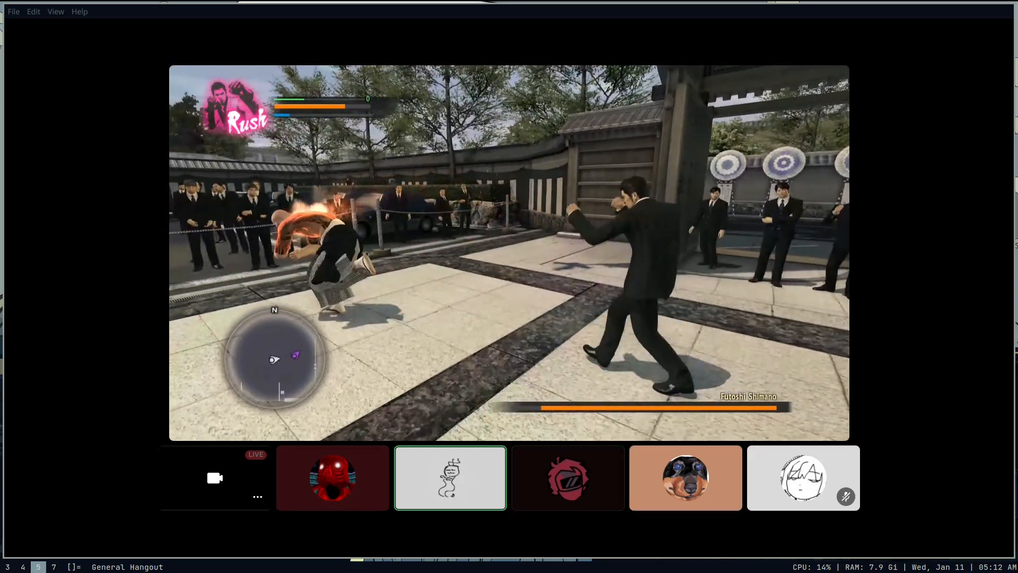
click(332, 477)
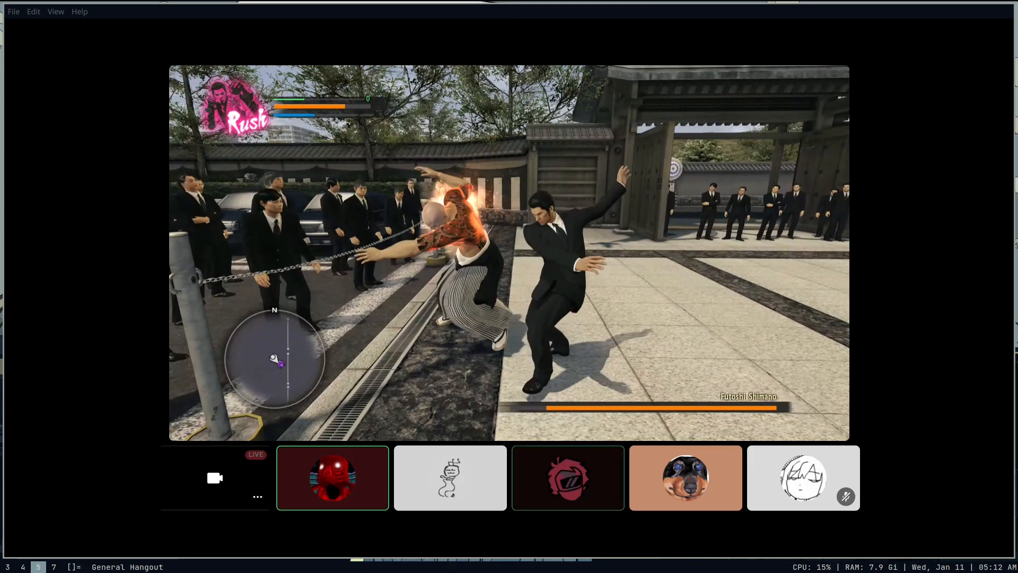
click(450, 478)
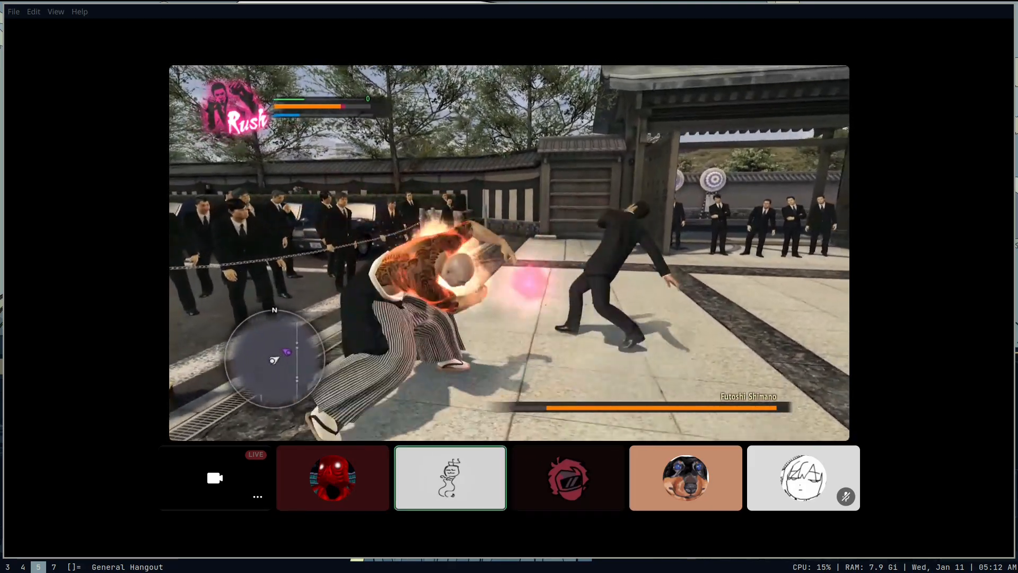